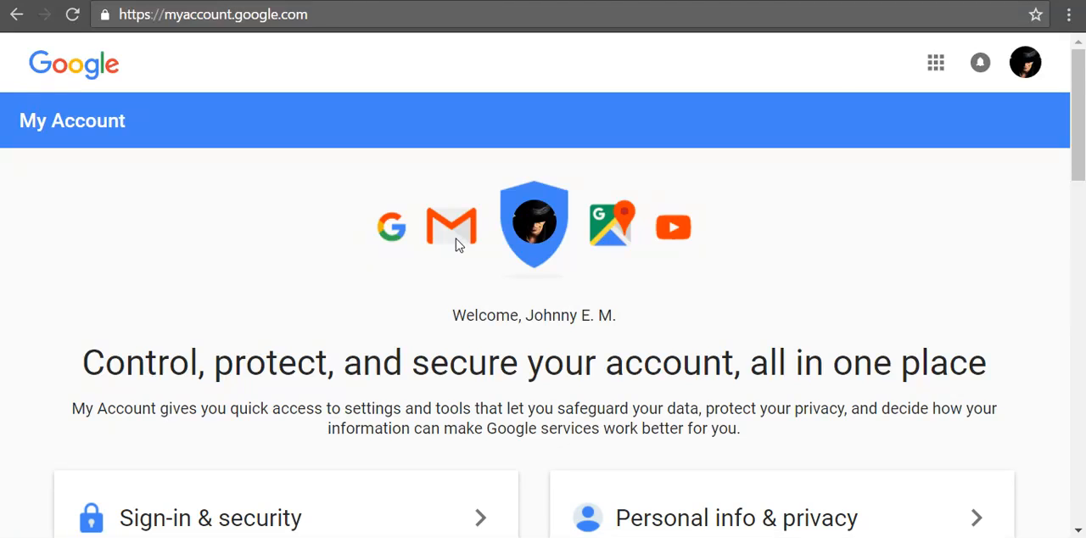
# Step: Go to 'Signing in to Google' and reach the Recovery email option
pyautogui.scroll(-3)
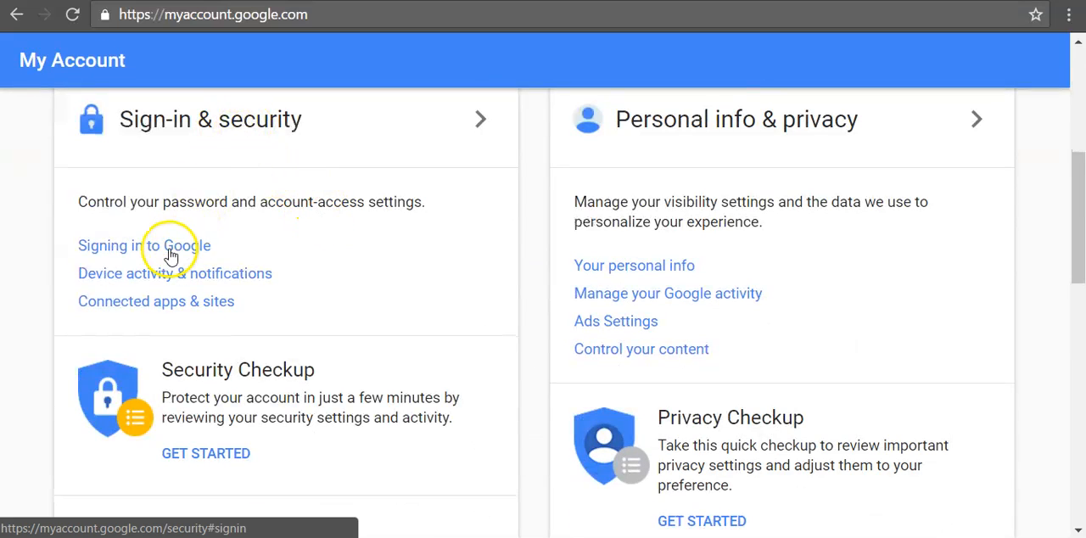
pyautogui.click(142, 244)
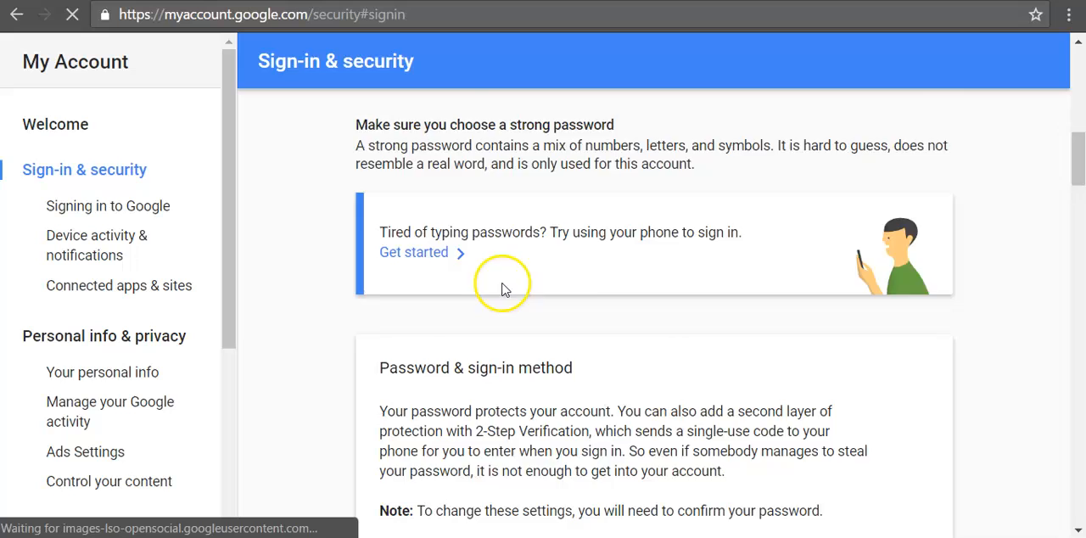
pyautogui.scroll(-3)
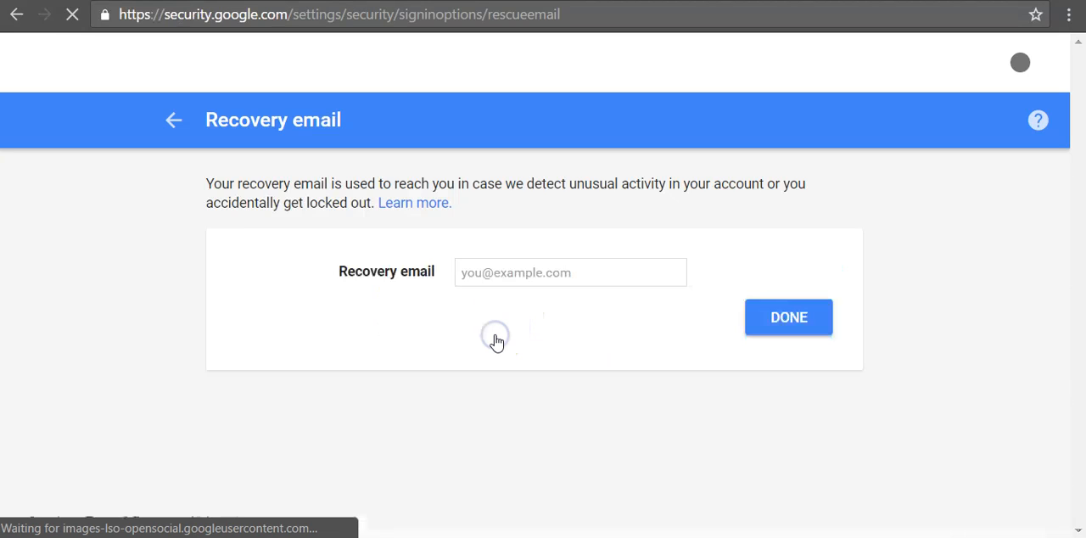
# Step: Enter the recovery email address and confirm it with DONE
pyautogui.rightClick(570, 272)
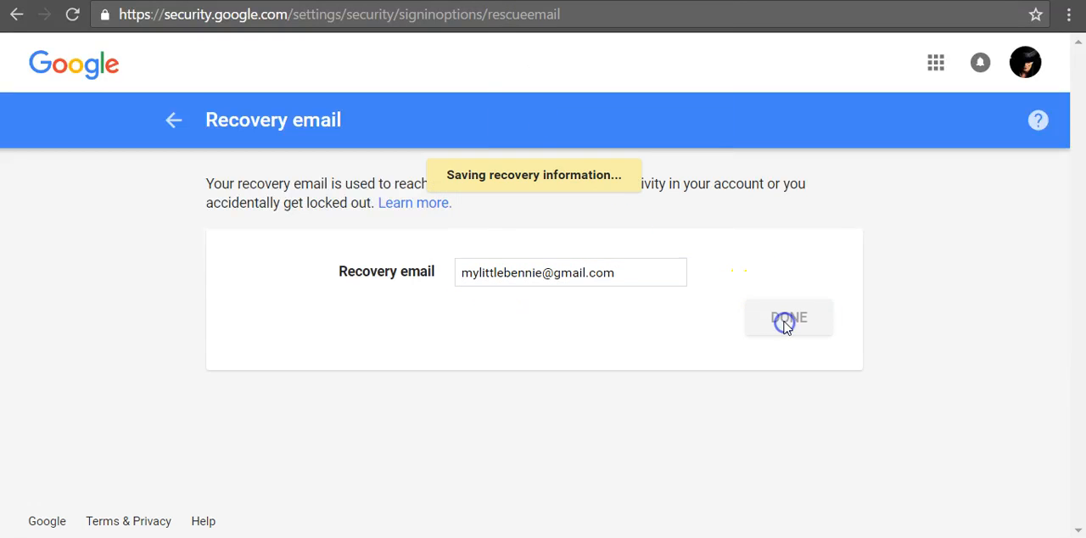
pyautogui.click(787, 317)
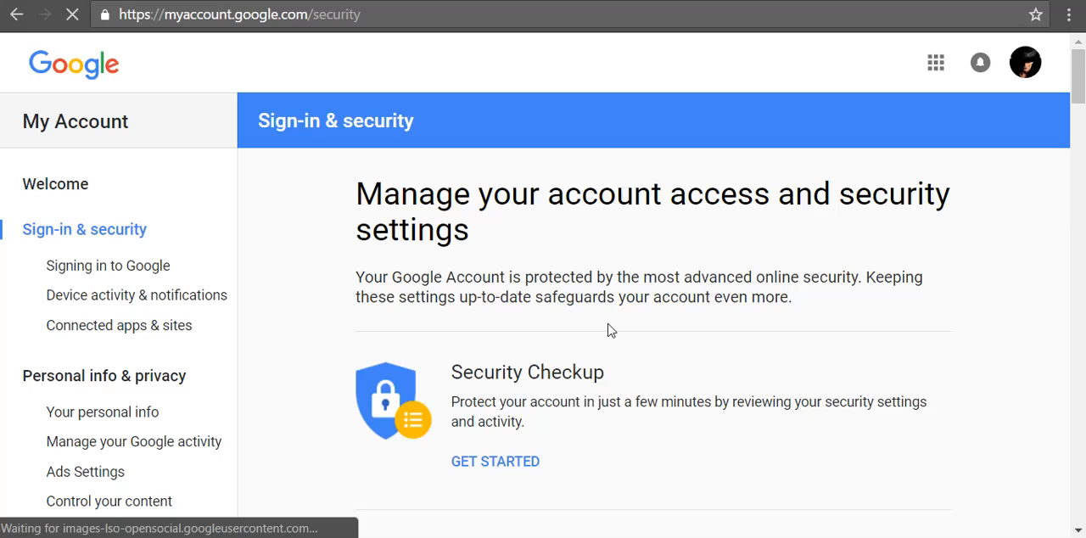